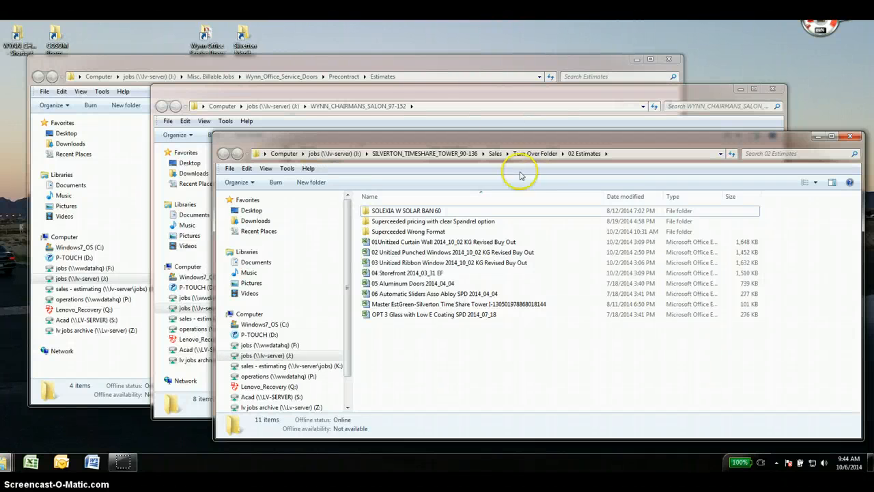
{"action": "mouse_move", "coordinate": [498, 46]}
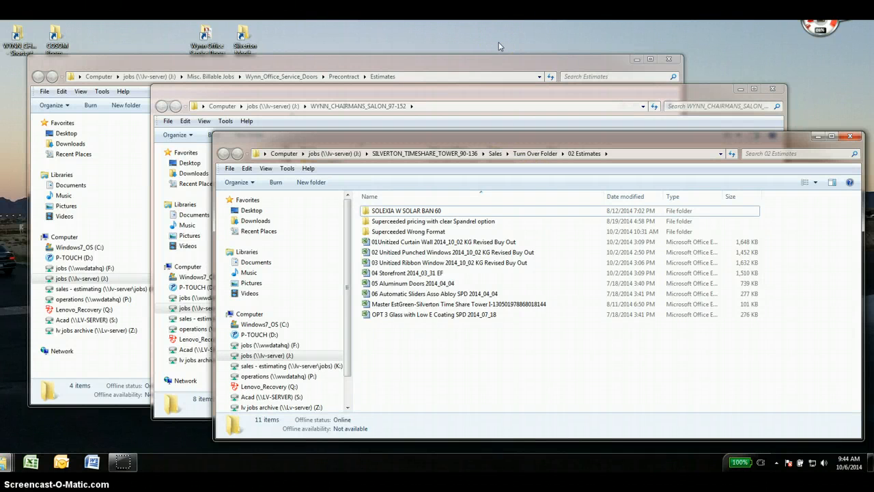
{"action": "mouse_move", "coordinate": [483, 32]}
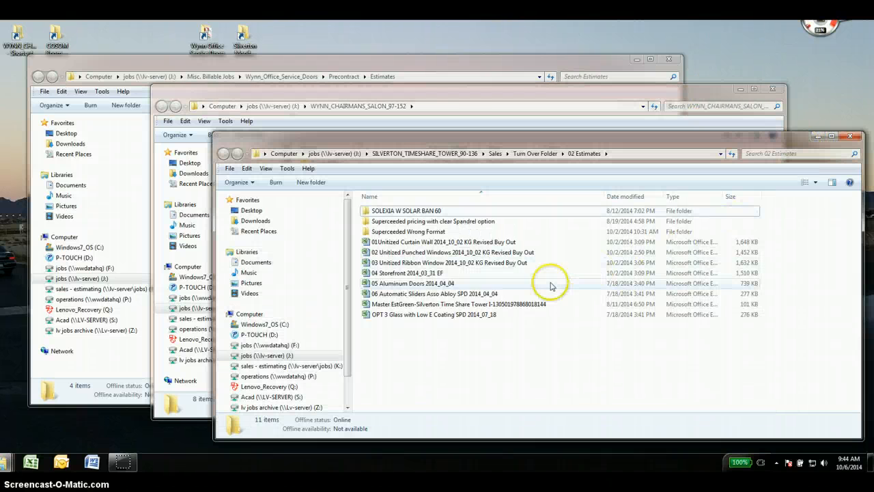
{"action": "mouse_move", "coordinate": [469, 42]}
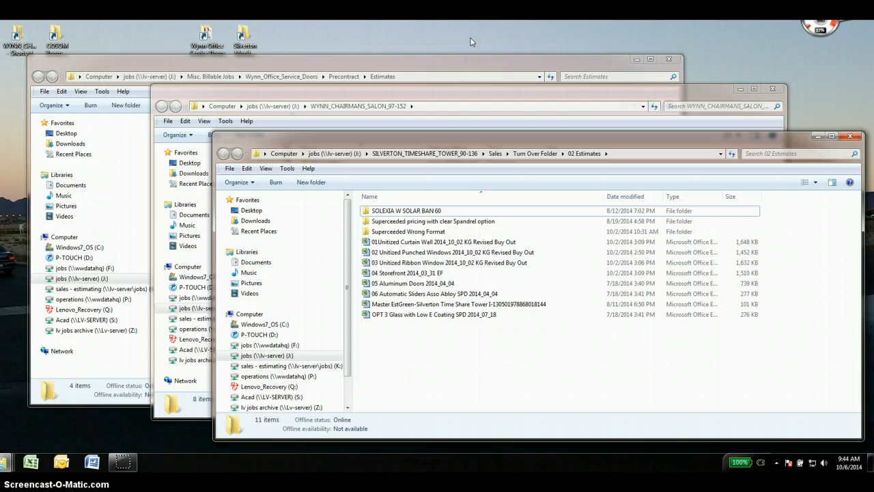
{"action": "mouse_move", "coordinate": [428, 100]}
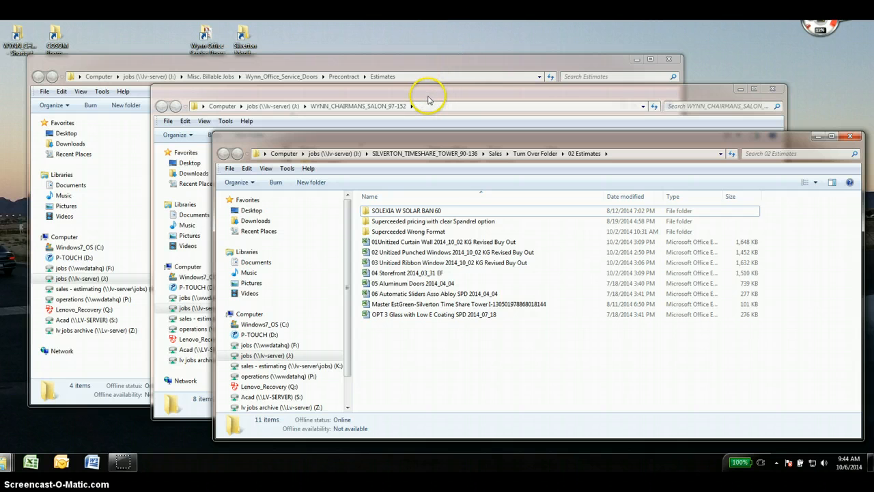
{"action": "mouse_move", "coordinate": [850, 449]}
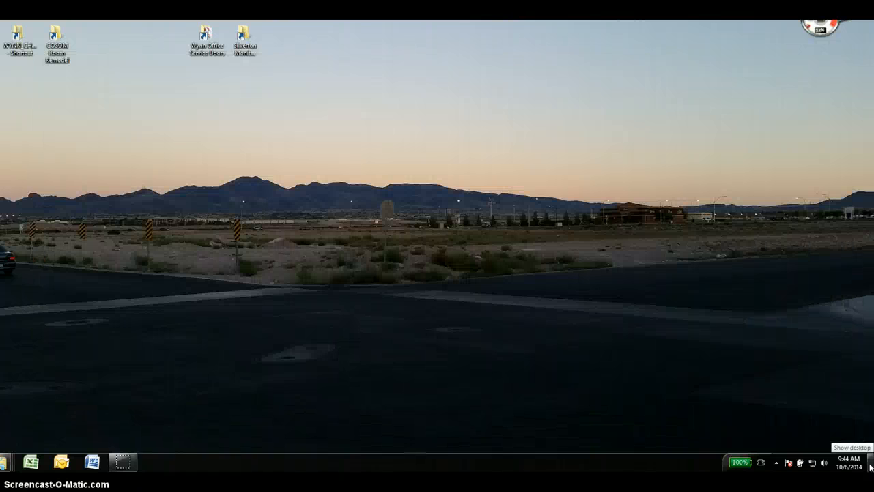
{"action": "mouse_move", "coordinate": [293, 321]}
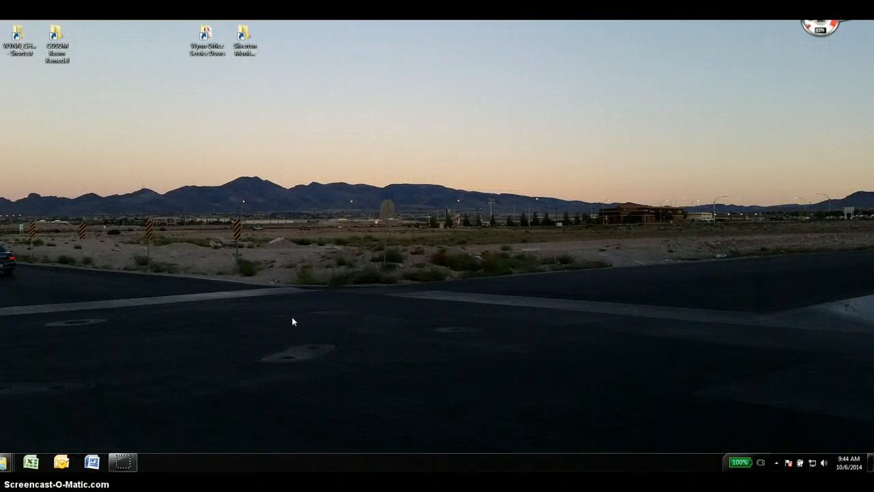